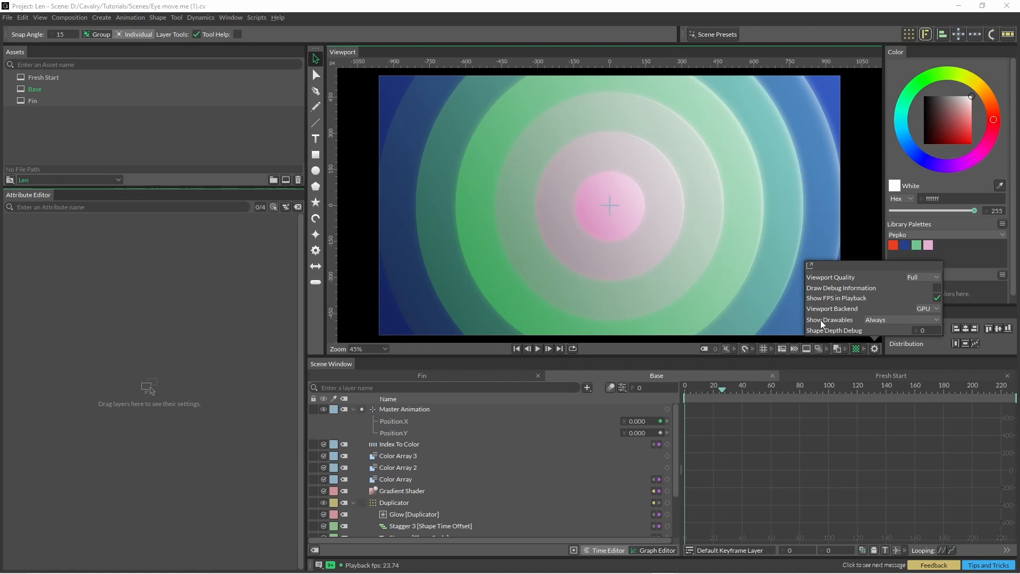
{"action": "mouse_move", "coordinate": [836, 323]}
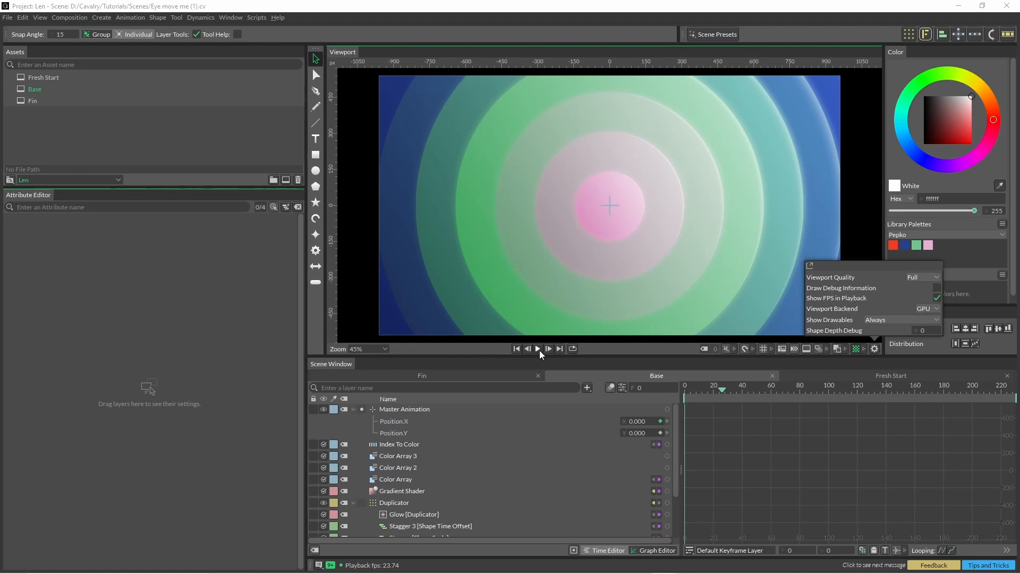
- Play the concentric-ring animation briefly in the viewport, then pause it
{"action": "left_click", "coordinate": [537, 349]}
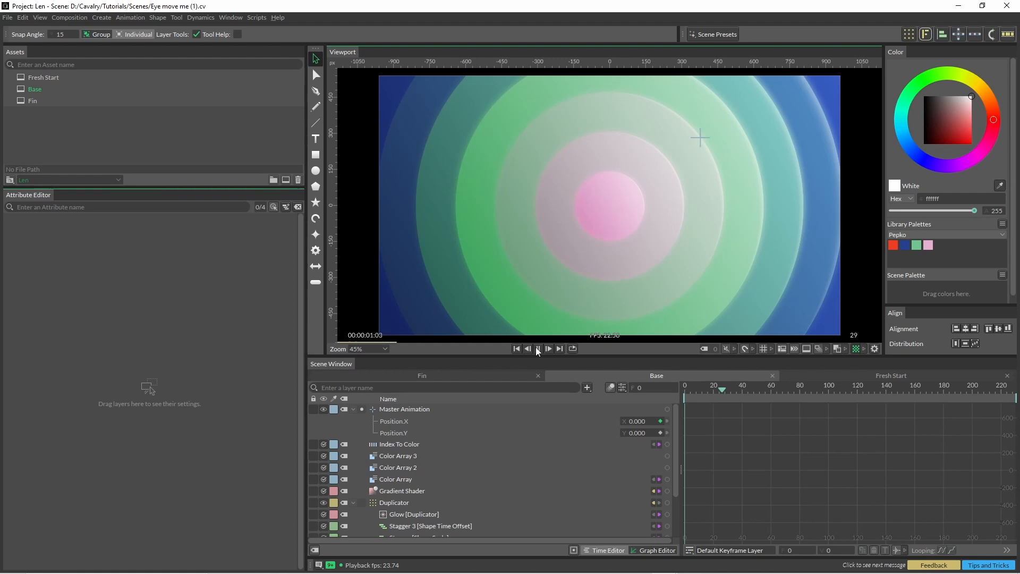
{"action": "left_click", "coordinate": [538, 349]}
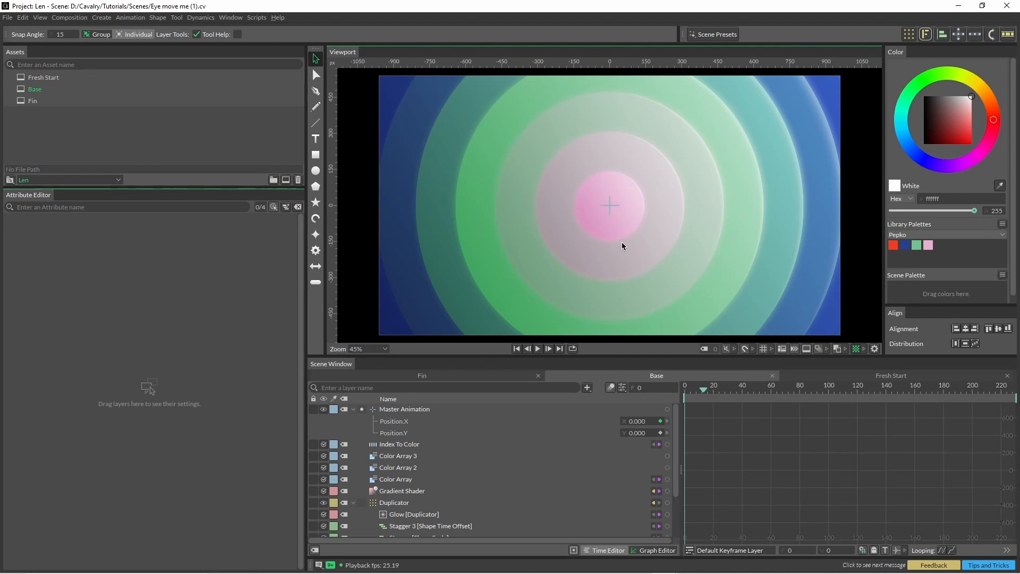
{"action": "mouse_move", "coordinate": [612, 269]}
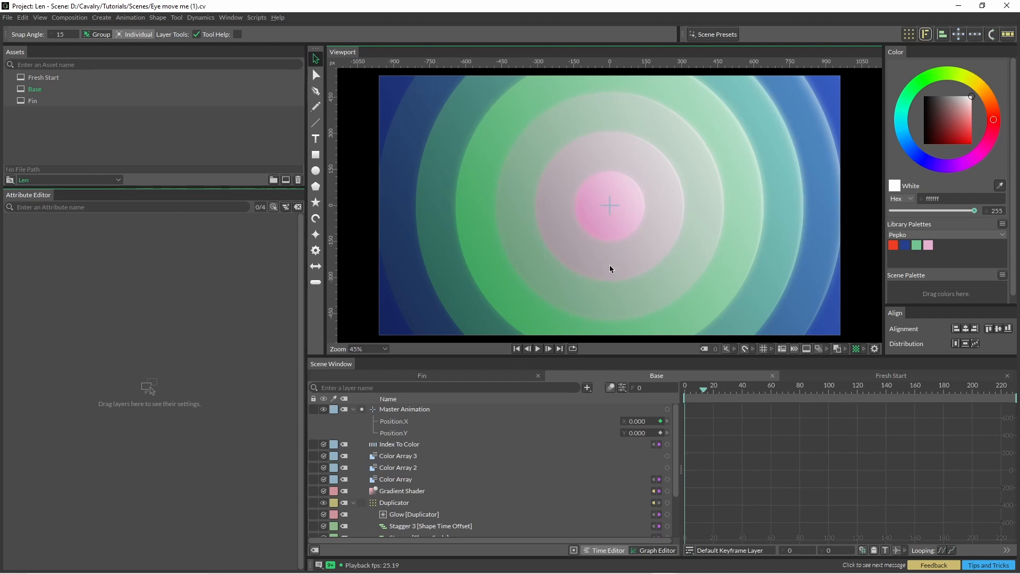
- Add a Behaviour Mixer layer and search the add-layer popup for 'value'
{"action": "left_click", "coordinate": [587, 387]}
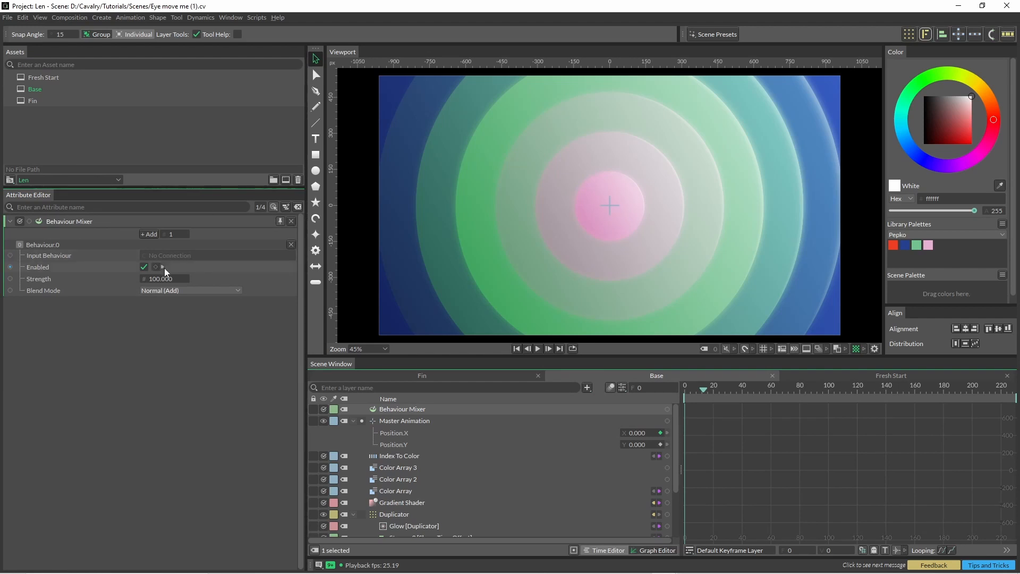
{"action": "left_click", "coordinate": [404, 421]}
{"action": "type", "text": "value"}
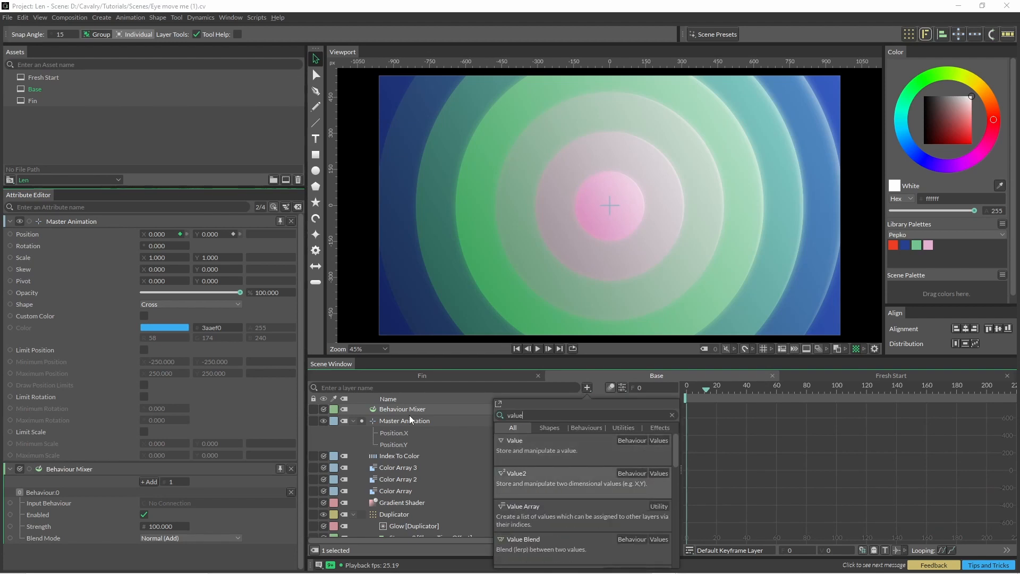
- Add a Value2 behaviour (Master Value) as the Behaviour Mixer's first input
{"action": "left_click", "coordinate": [518, 473]}
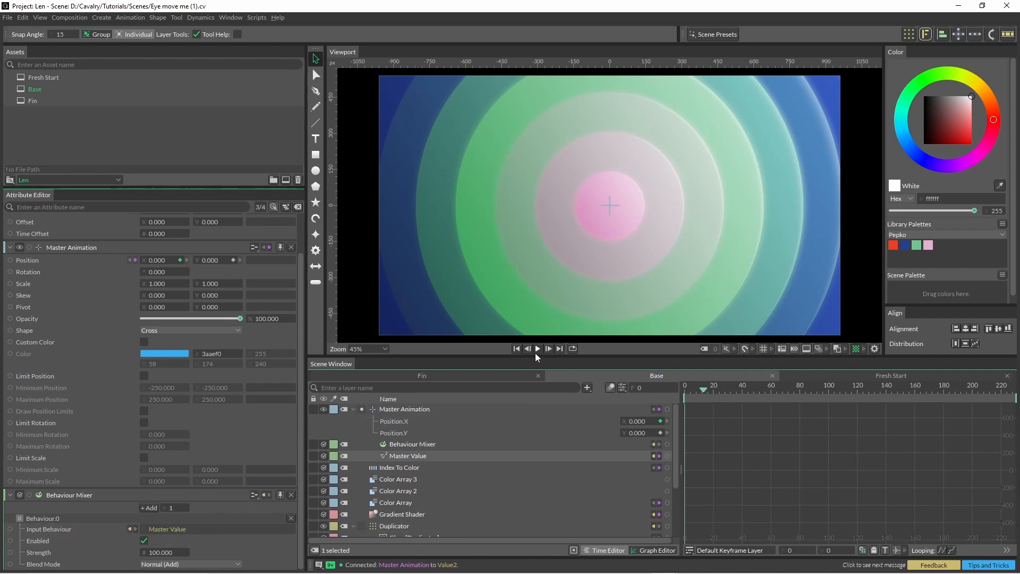
{"action": "mouse_move", "coordinate": [412, 445]}
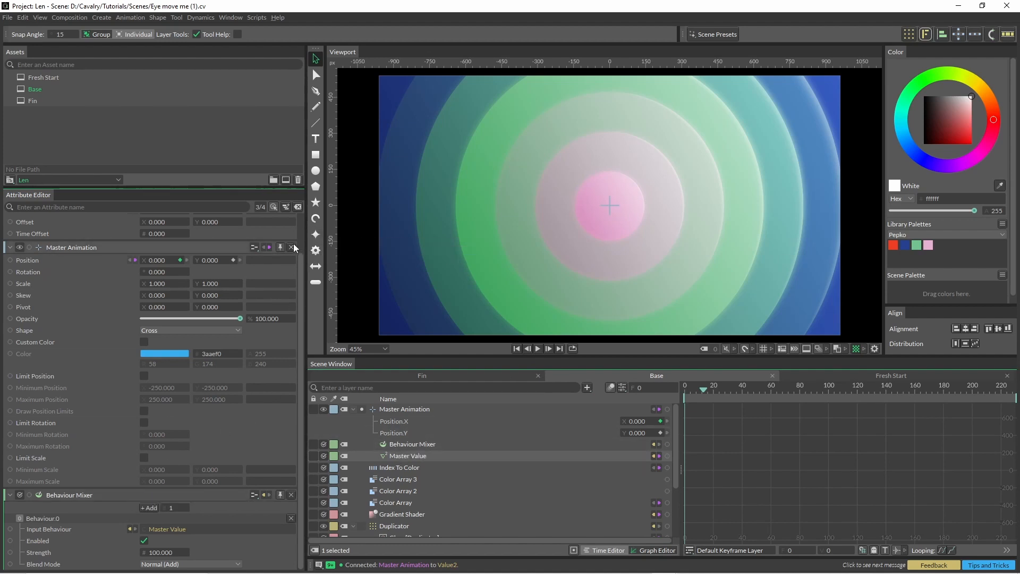
- Connect the Behaviour Mixer's output to the Duplicator's Shape Position
{"action": "left_click", "coordinate": [406, 456]}
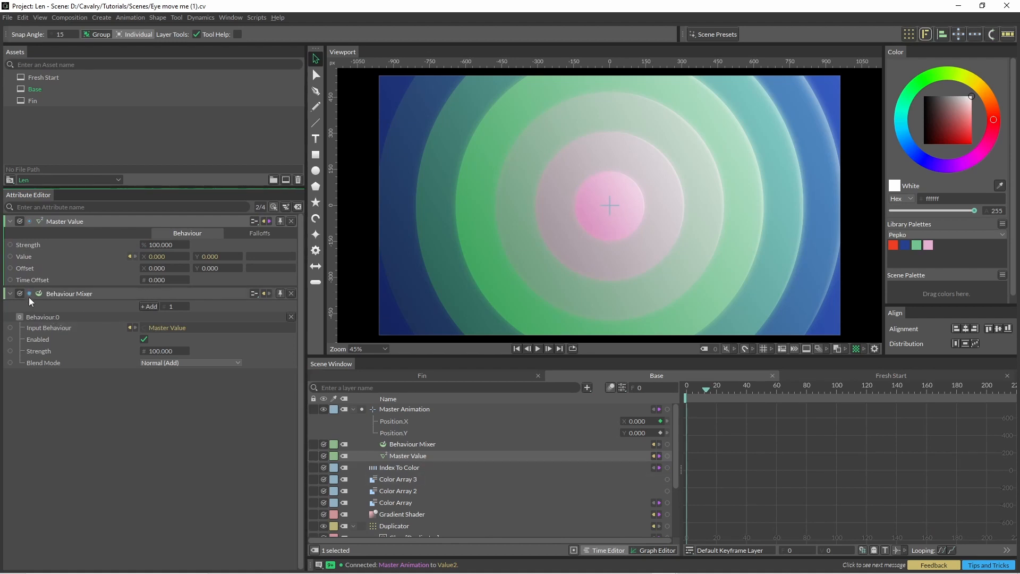
{"action": "left_click_drag", "start_coordinate": [31, 300], "coordinate": [328, 489]}
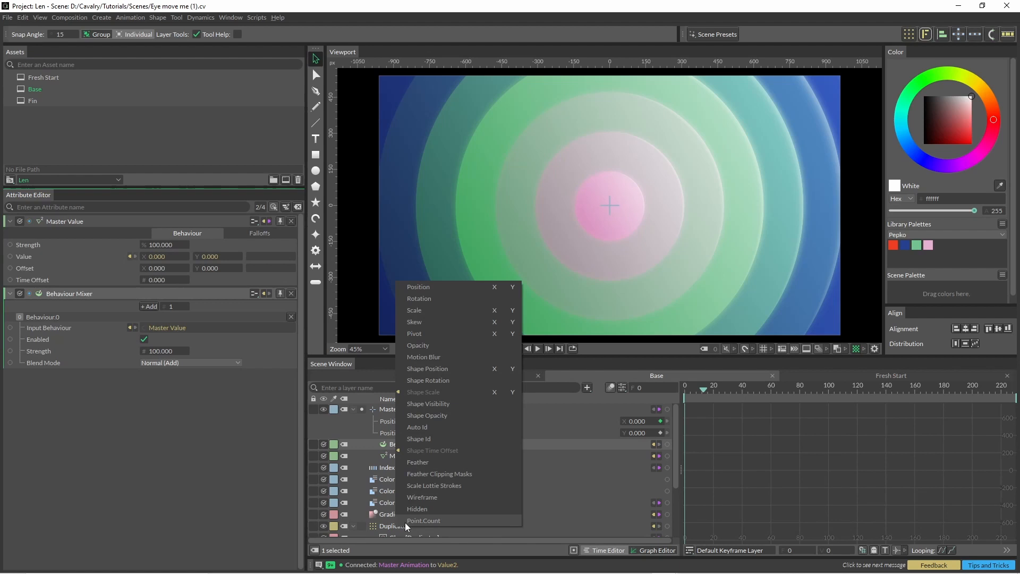
{"action": "mouse_move", "coordinate": [436, 371]}
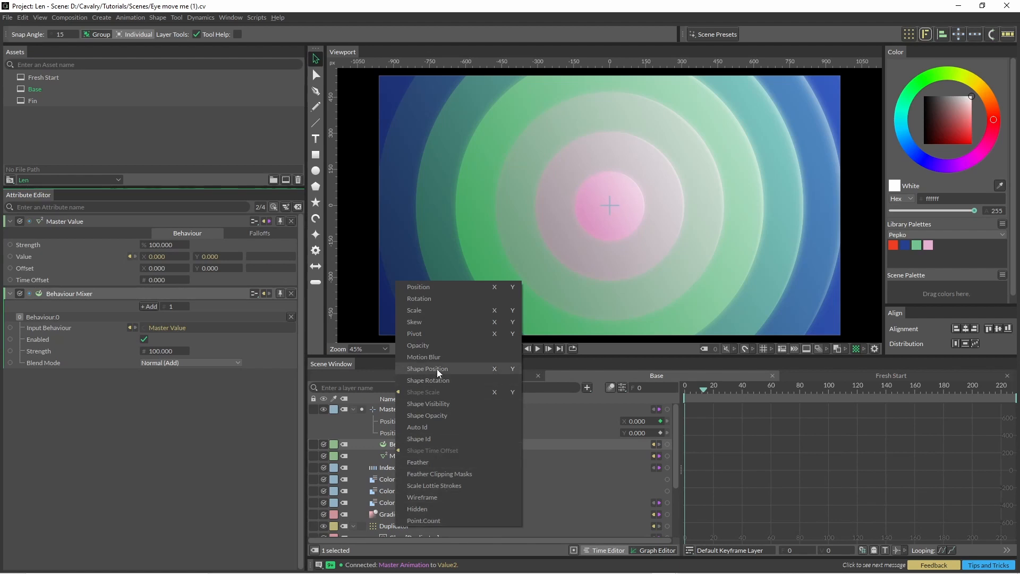
{"action": "left_click", "coordinate": [428, 369]}
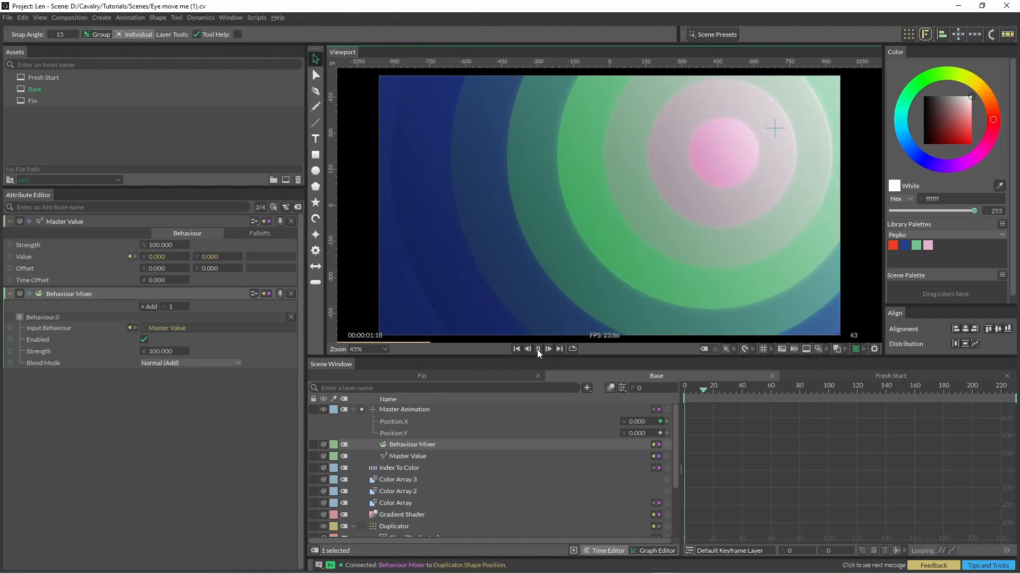
- Preview the rings shifting off-centre, then pause playback
{"action": "left_click", "coordinate": [538, 348]}
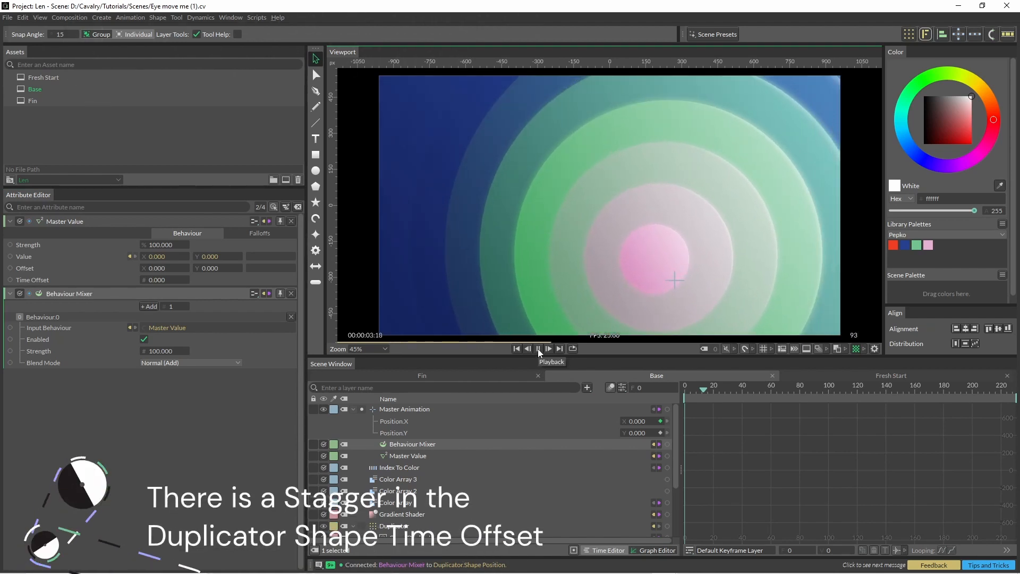
{"action": "left_click", "coordinate": [538, 348]}
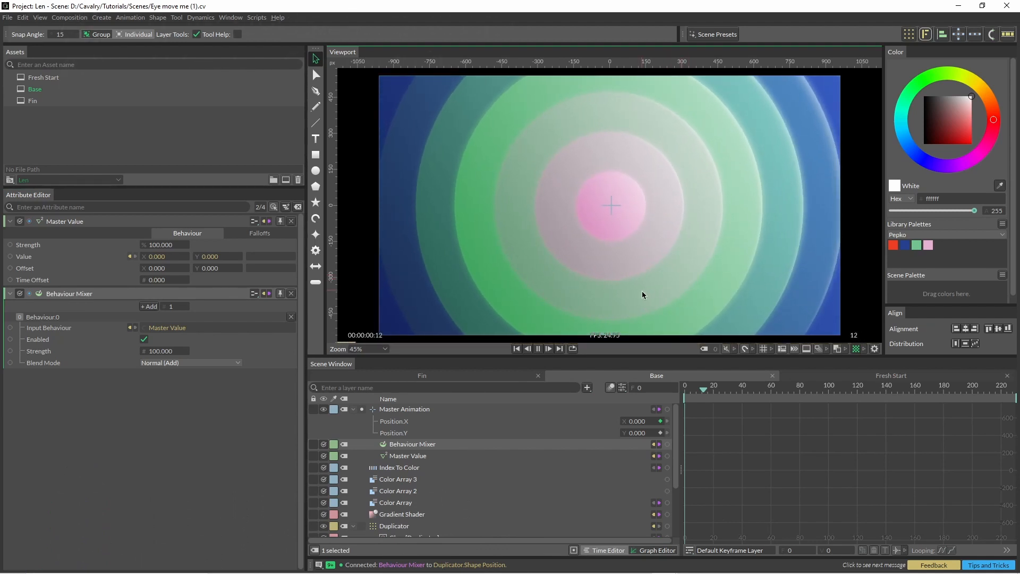
- Add a Noise behaviour as the Behaviour Mixer's second input and select it
{"action": "left_click", "coordinate": [538, 348]}
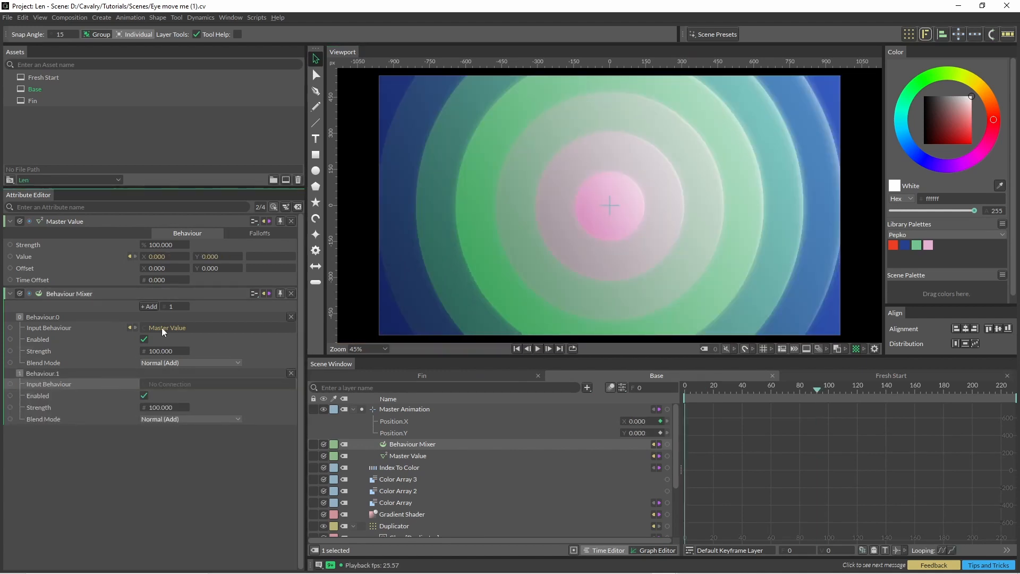
{"action": "mouse_move", "coordinate": [110, 386]}
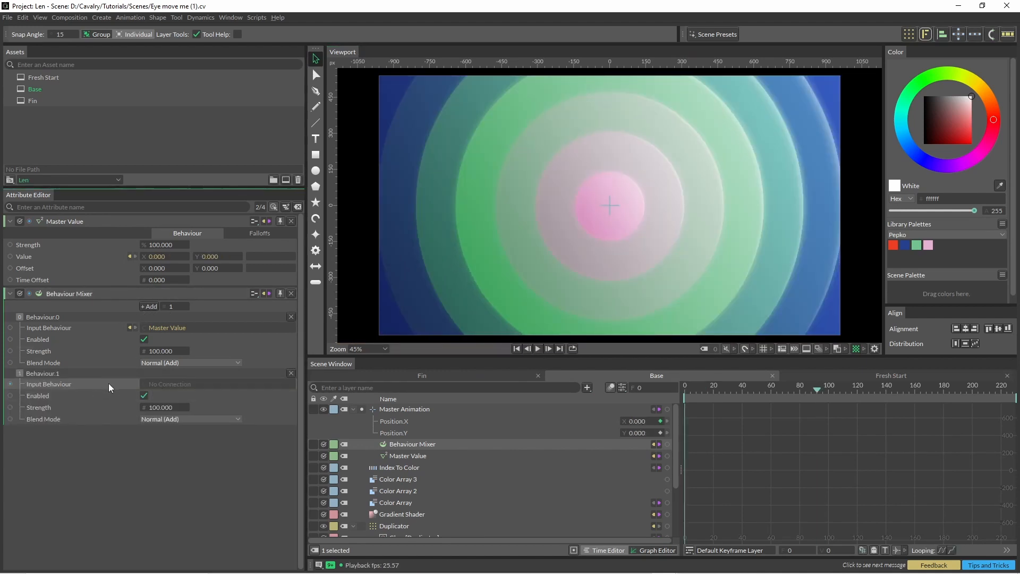
{"action": "right_click", "coordinate": [49, 383]}
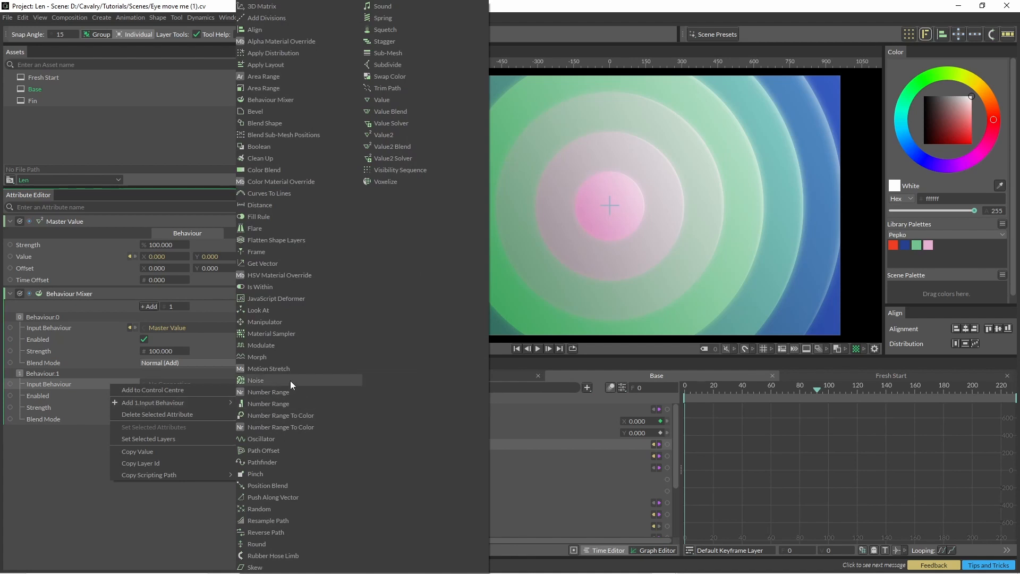
{"action": "left_click", "coordinate": [256, 381]}
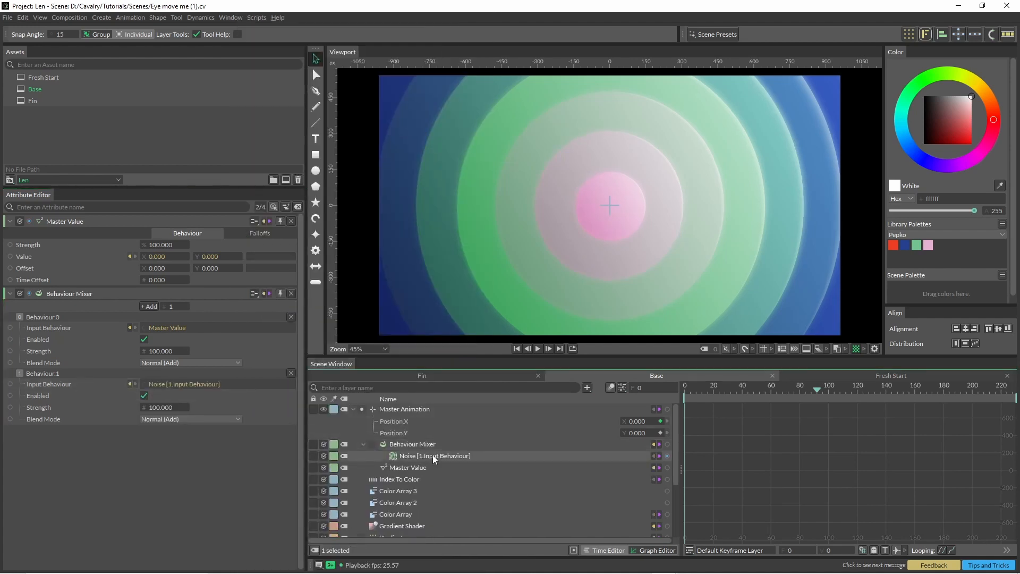
{"action": "left_click", "coordinate": [432, 456]}
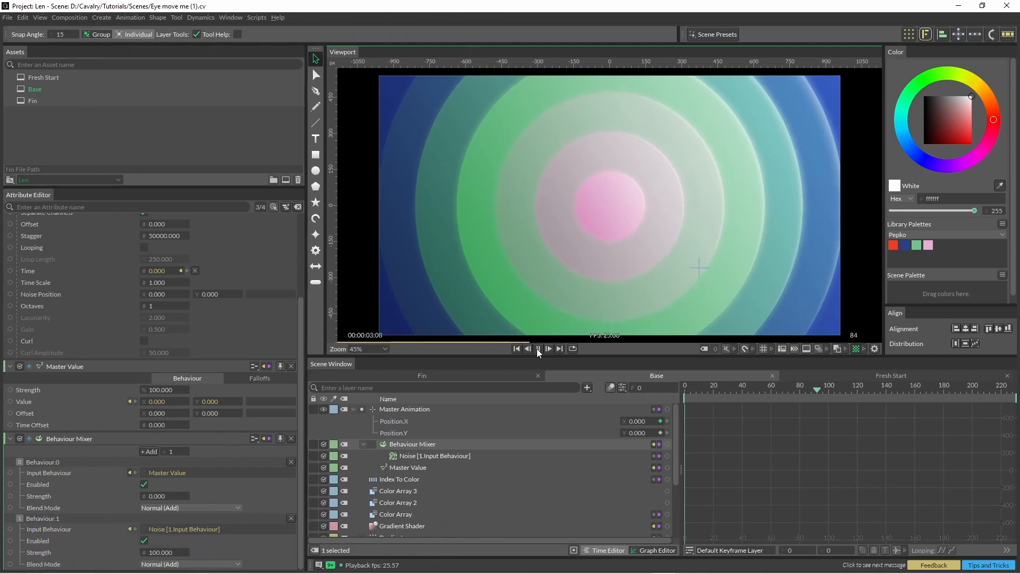
- Pause playback before adding the Oscillator (−200 to 200) as the third input
{"action": "left_click", "coordinate": [538, 349]}
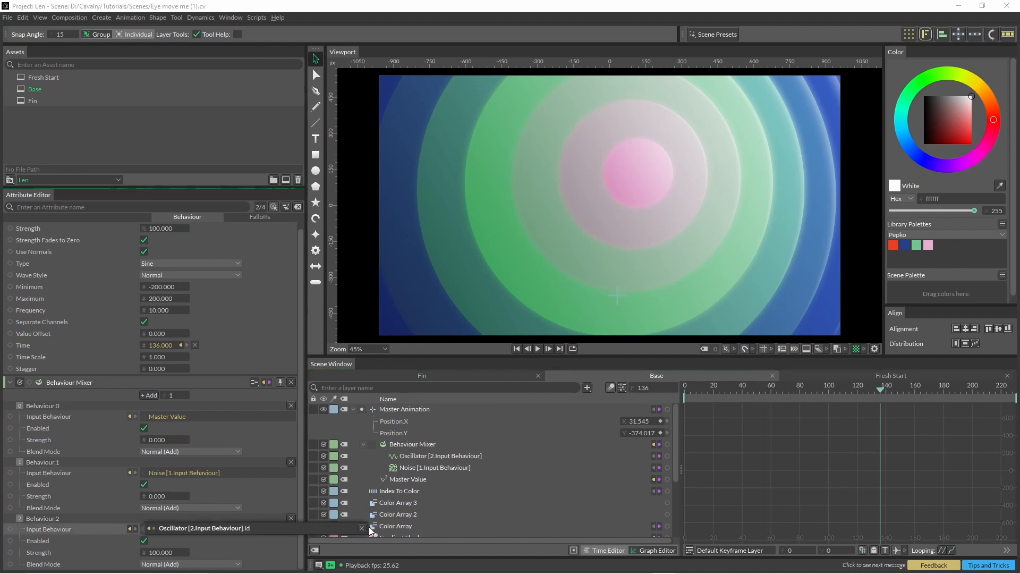
- Replace the third input with a Value2 whose Y is driven by the Oscillator, then preview the motion
{"action": "right_click", "coordinate": [196, 529]}
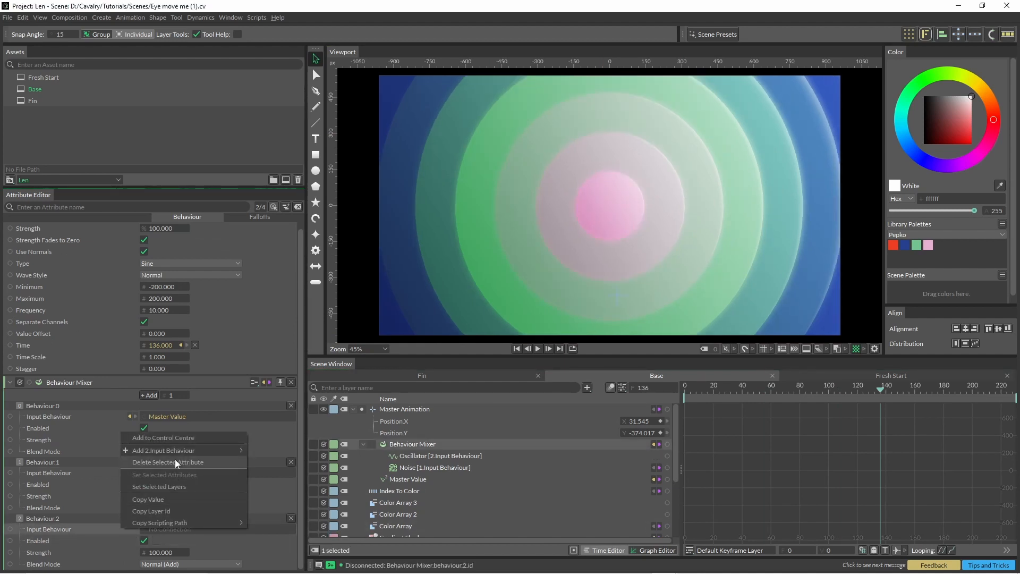
{"action": "mouse_move", "coordinate": [164, 450]}
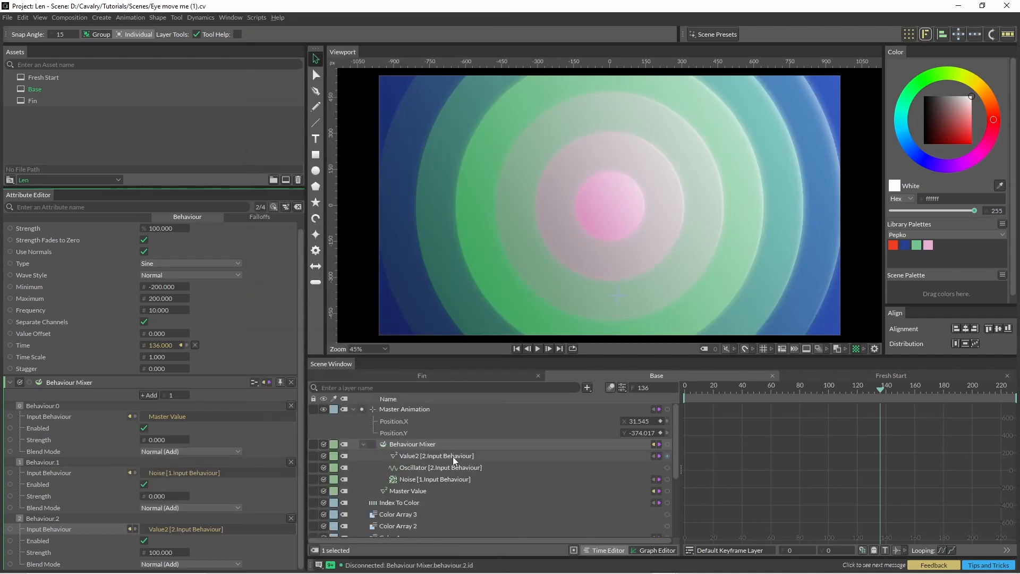
{"action": "left_click", "coordinate": [440, 467]}
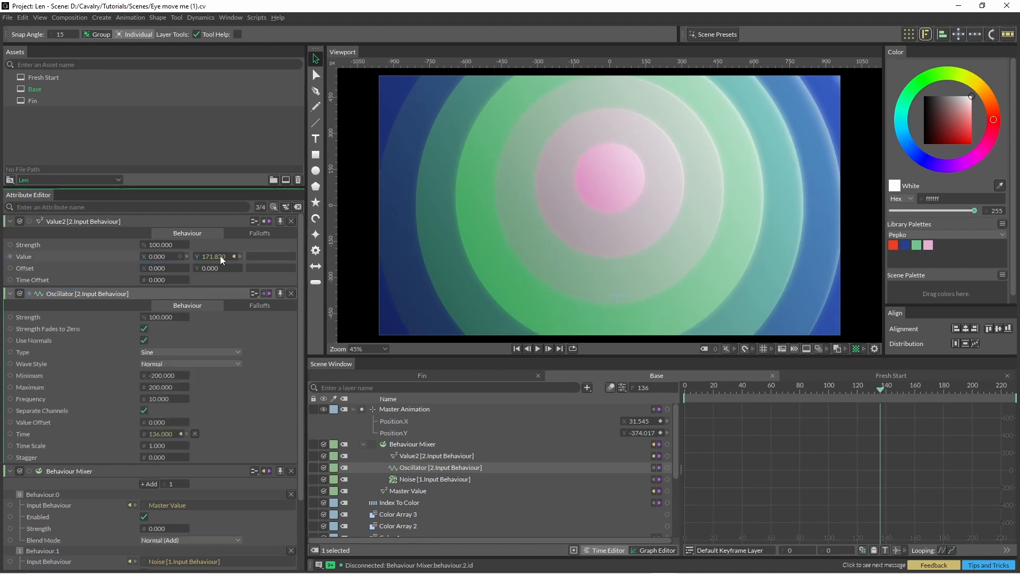
{"action": "left_click", "coordinate": [537, 349]}
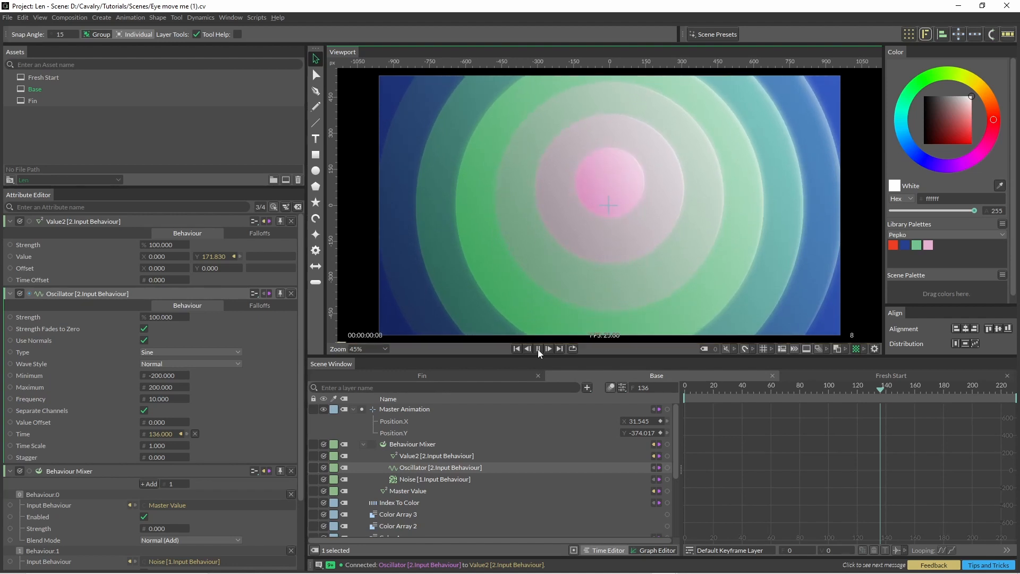
{"action": "left_click", "coordinate": [538, 349]}
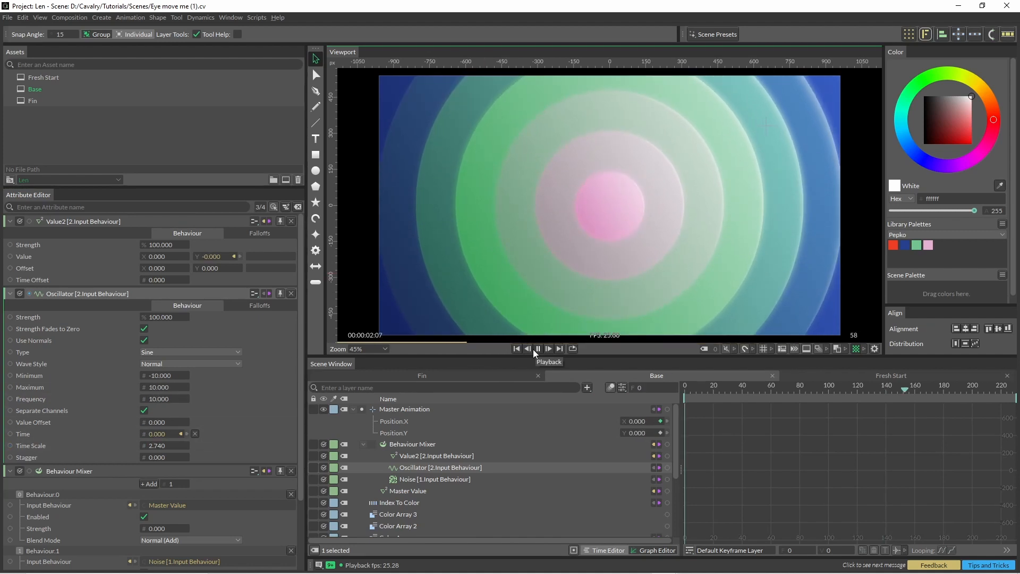
{"action": "left_click", "coordinate": [537, 349]}
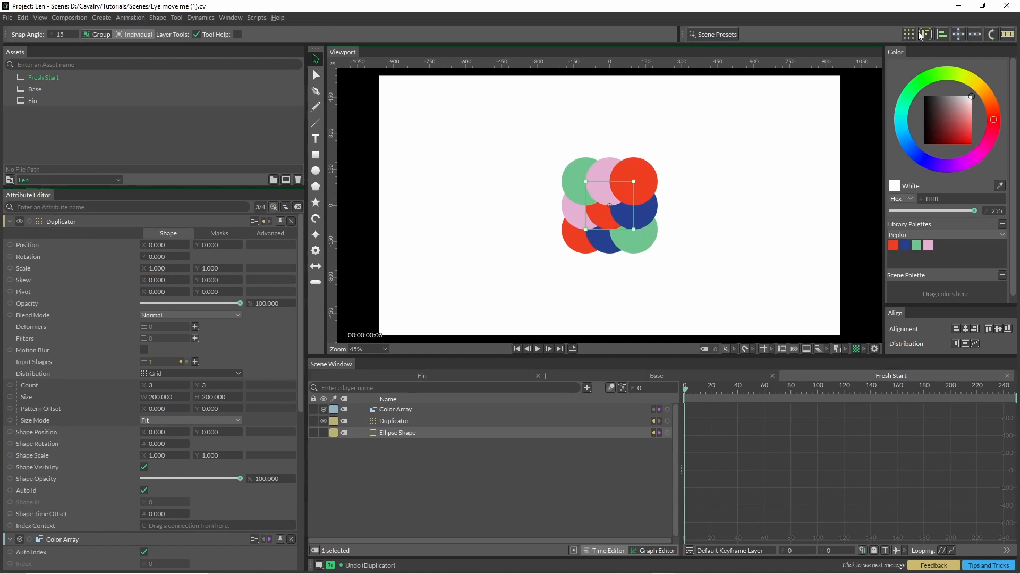
- Set the Duplicator to Point distribution with Count 10 and drive Shape Scale with a Stagger
{"action": "left_click", "coordinate": [191, 373]}
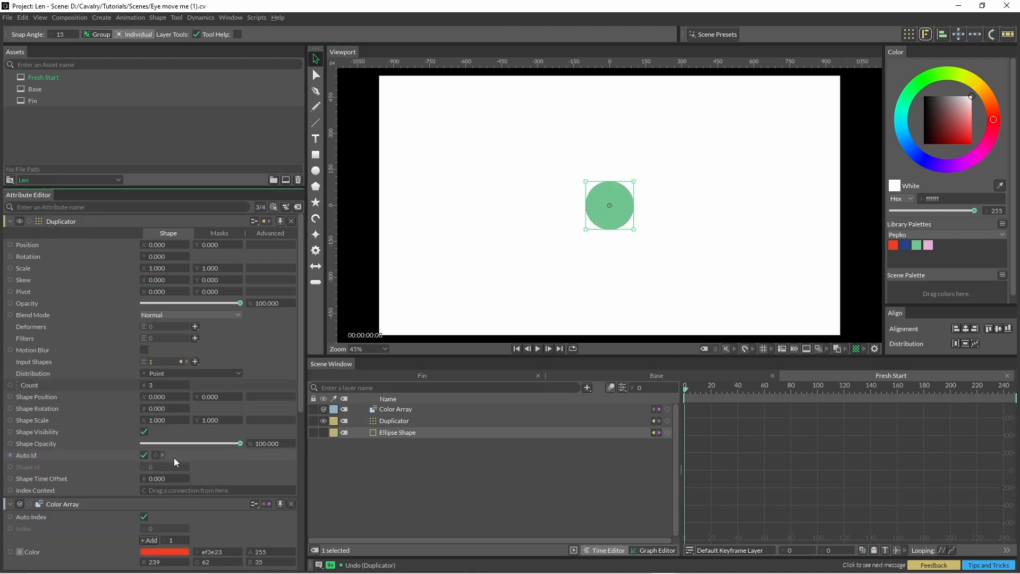
{"action": "type", "text": "10"}
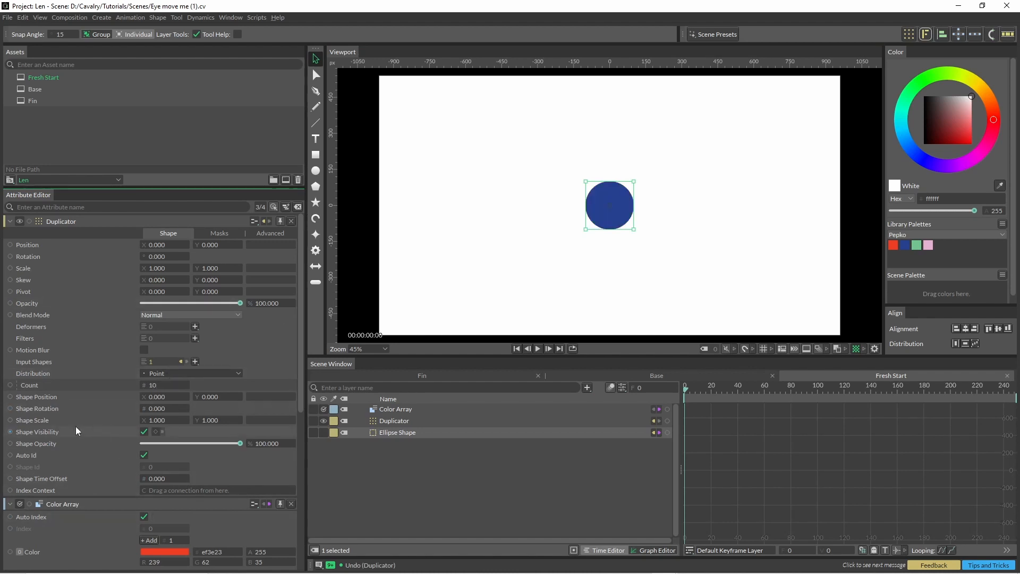
{"action": "mouse_move", "coordinate": [54, 424]}
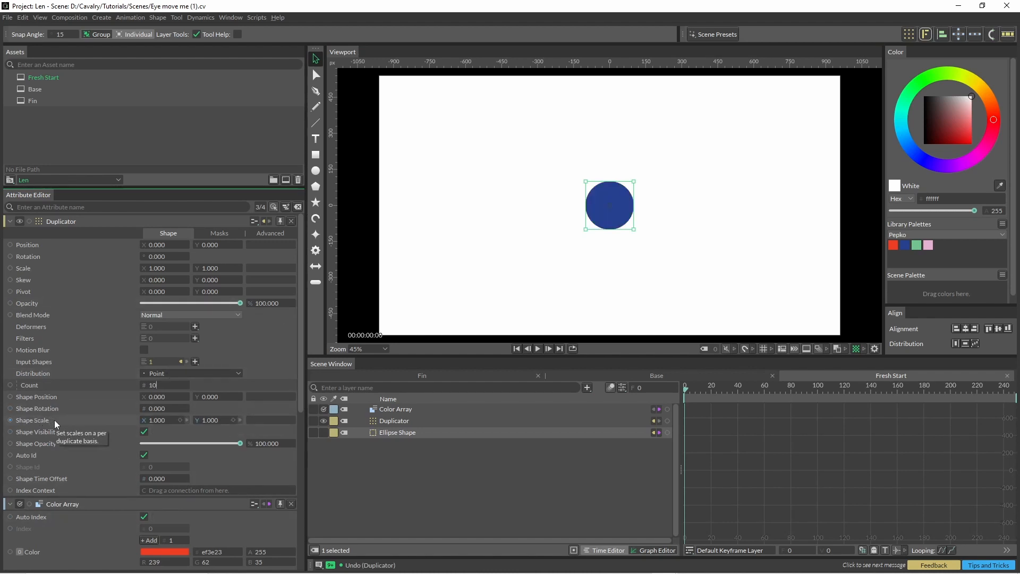
{"action": "right_click", "coordinate": [33, 420]}
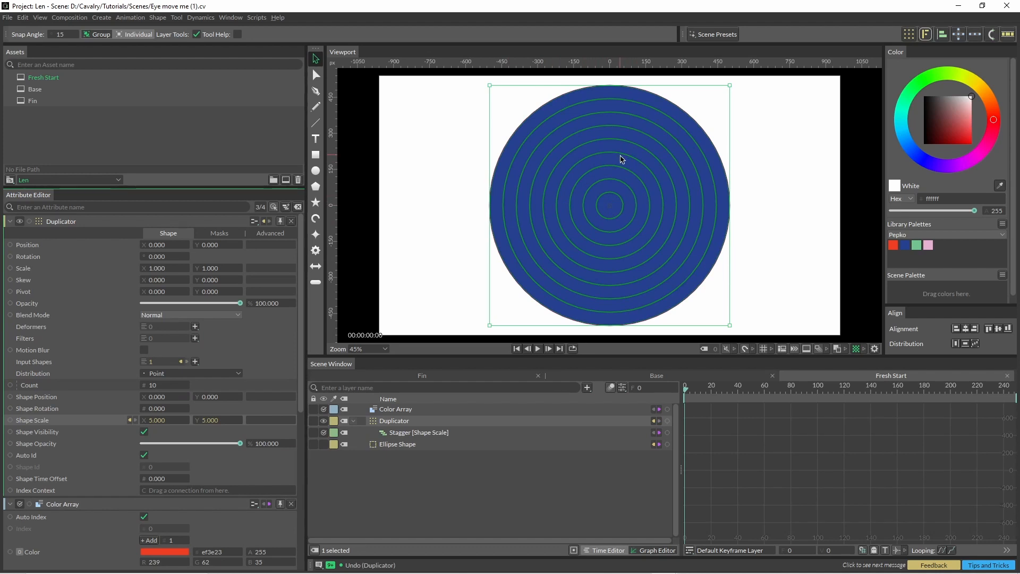
- Inspect the scale Stagger, adjust the ring colours, and add a Stagger to Shape Time Offset
{"action": "left_click", "coordinate": [418, 432]}
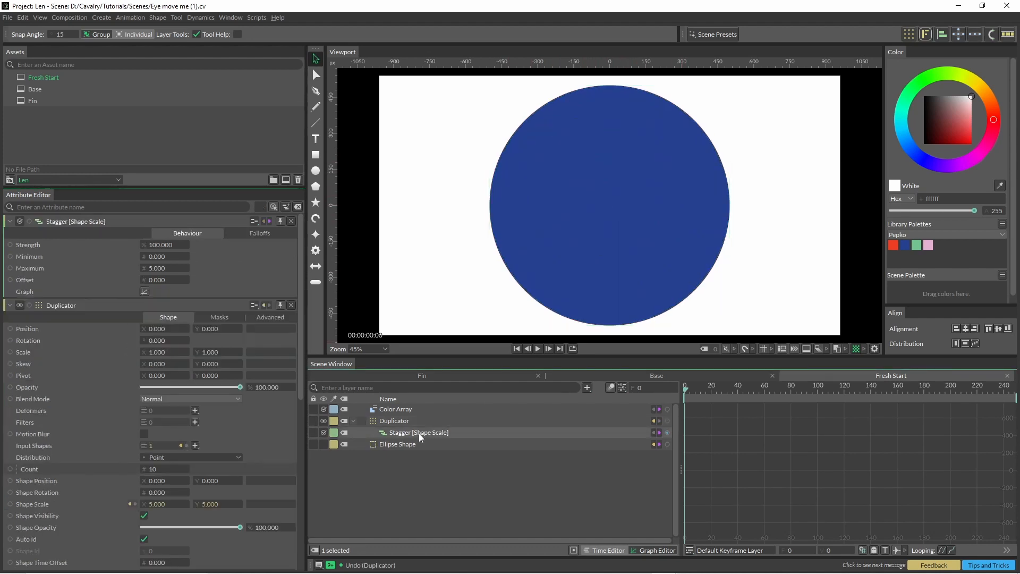
{"action": "left_click", "coordinate": [144, 291]}
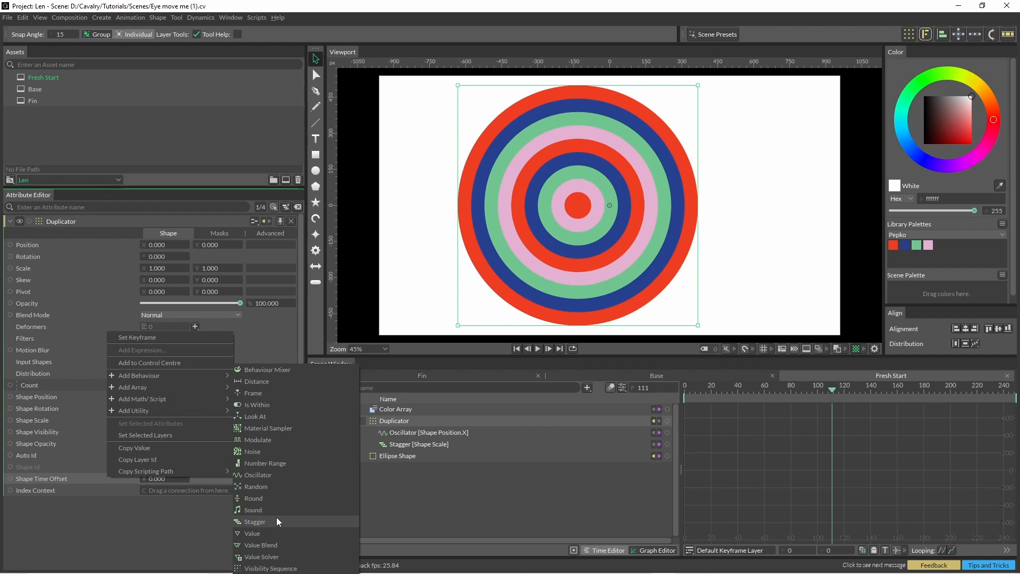
{"action": "left_click", "coordinate": [255, 520]}
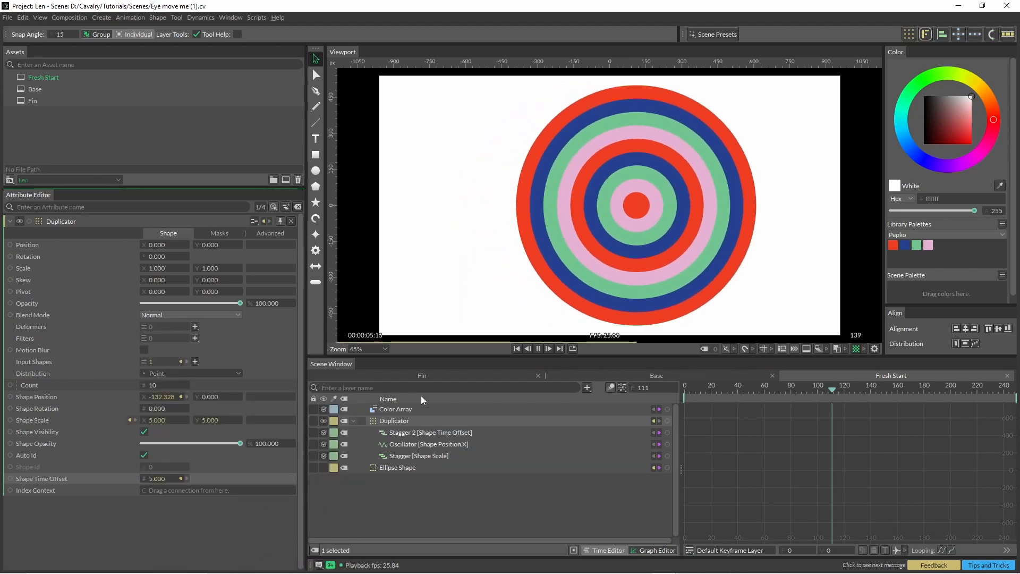